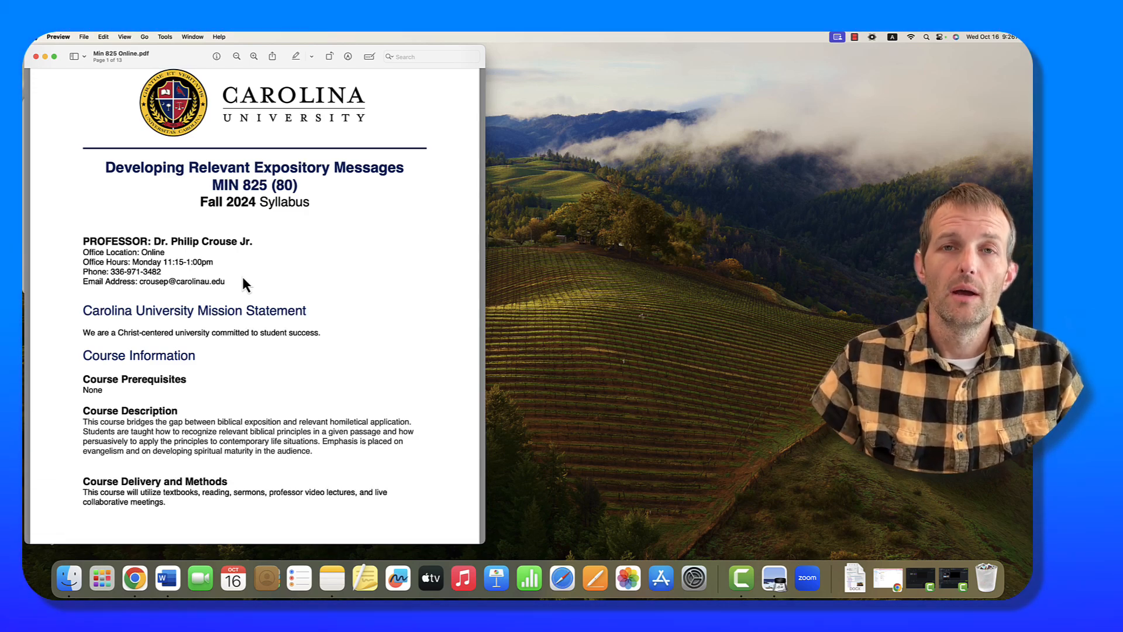
# Scroll down to the Course Delivery and Methods section at the bottom of page 1
pyautogui.scroll(-3)
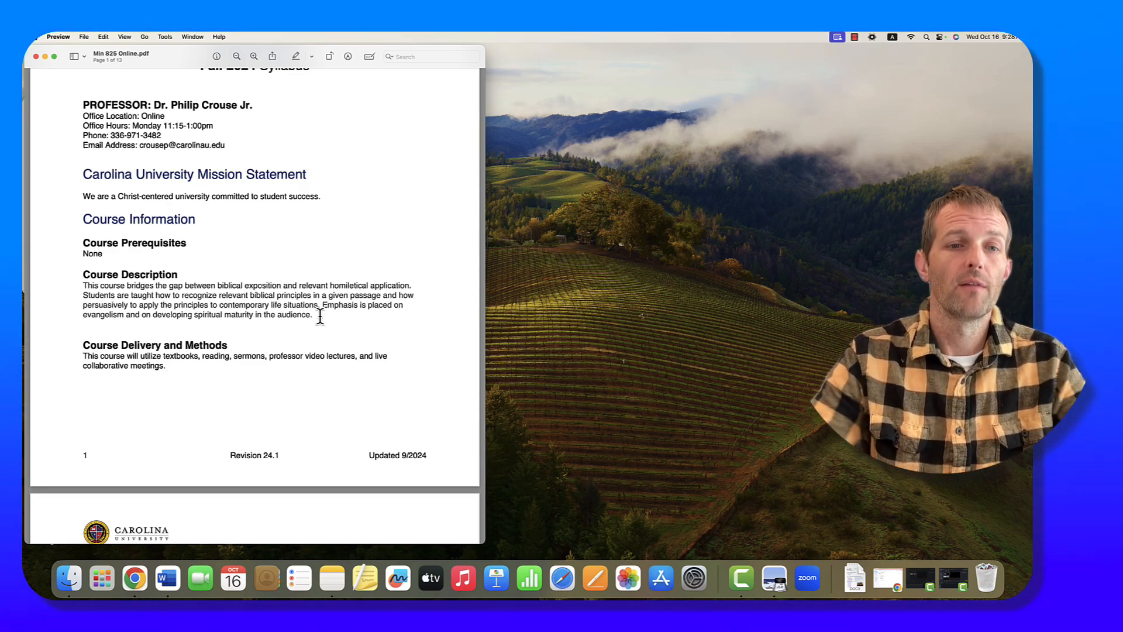
# Scroll to page 2, showing the Objectives and the start of Required Texts
pyautogui.scroll(-3)
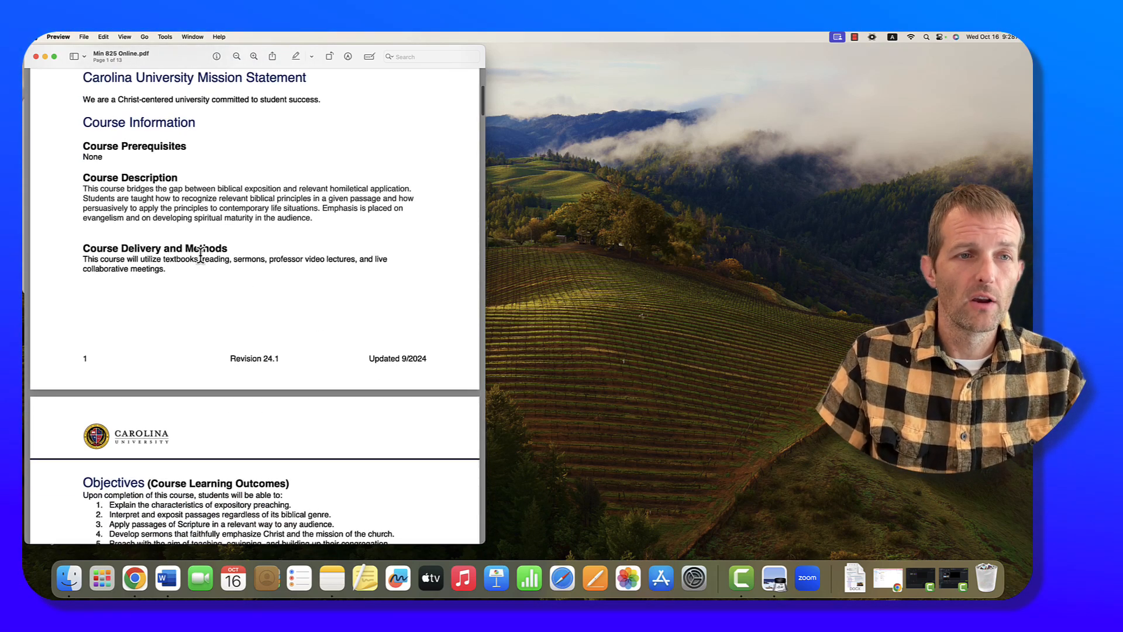
pyautogui.scroll(-3)
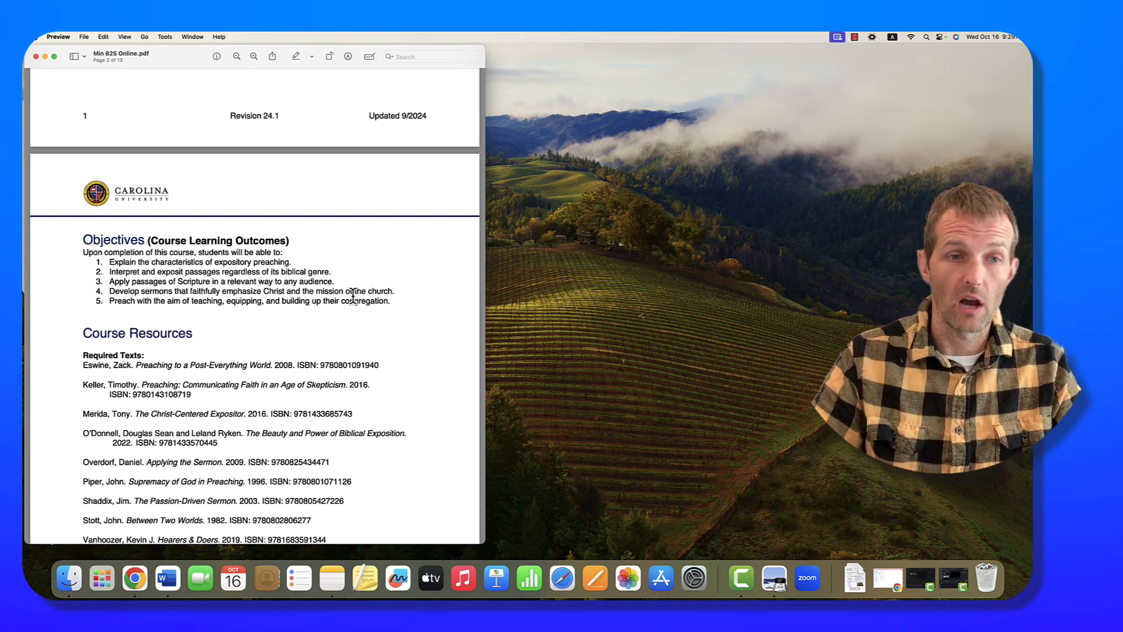
# Scroll until the required texts and the required and recommended resources are visible
pyautogui.scroll(-3)
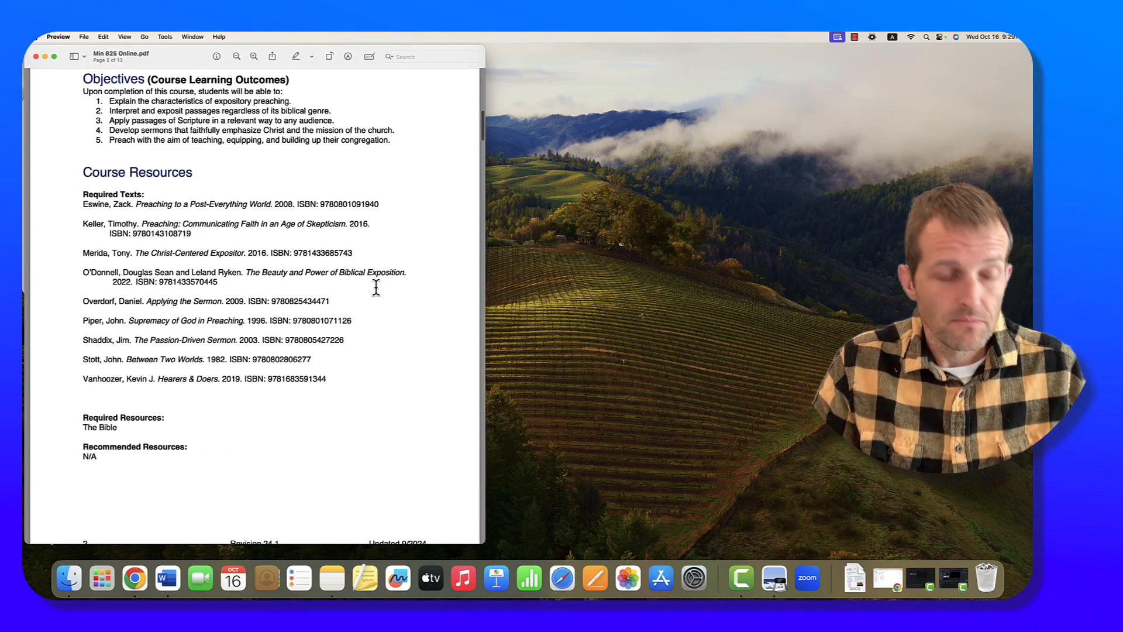
pyautogui.moveTo(419, 303)
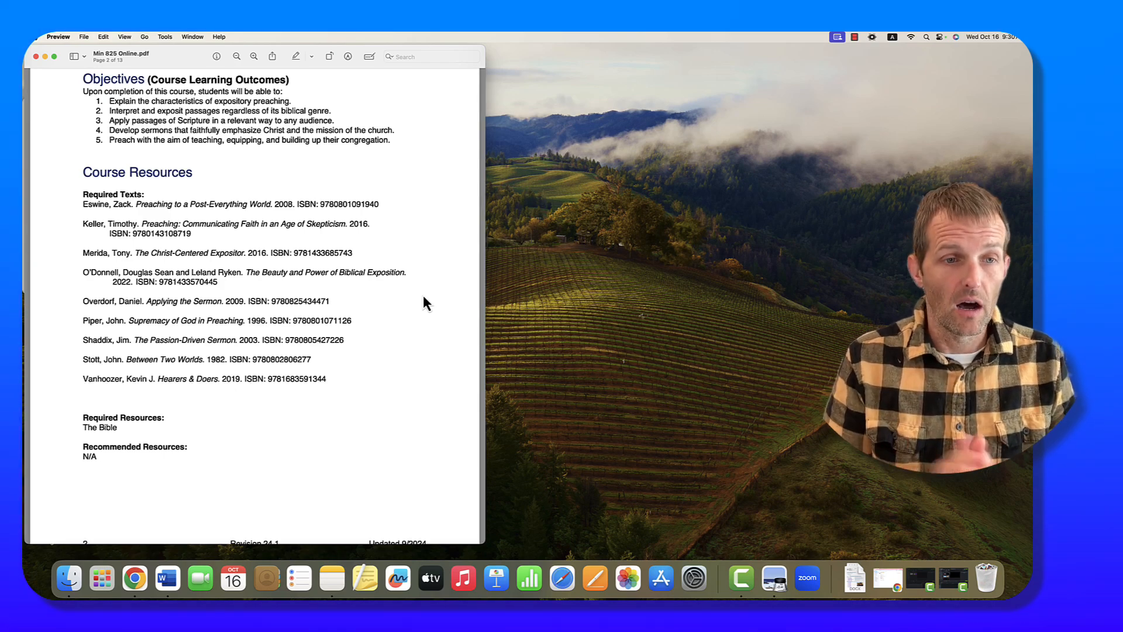
# Scroll page 2 into view from its header through Objectives and Course Resources
pyautogui.scroll(-3)
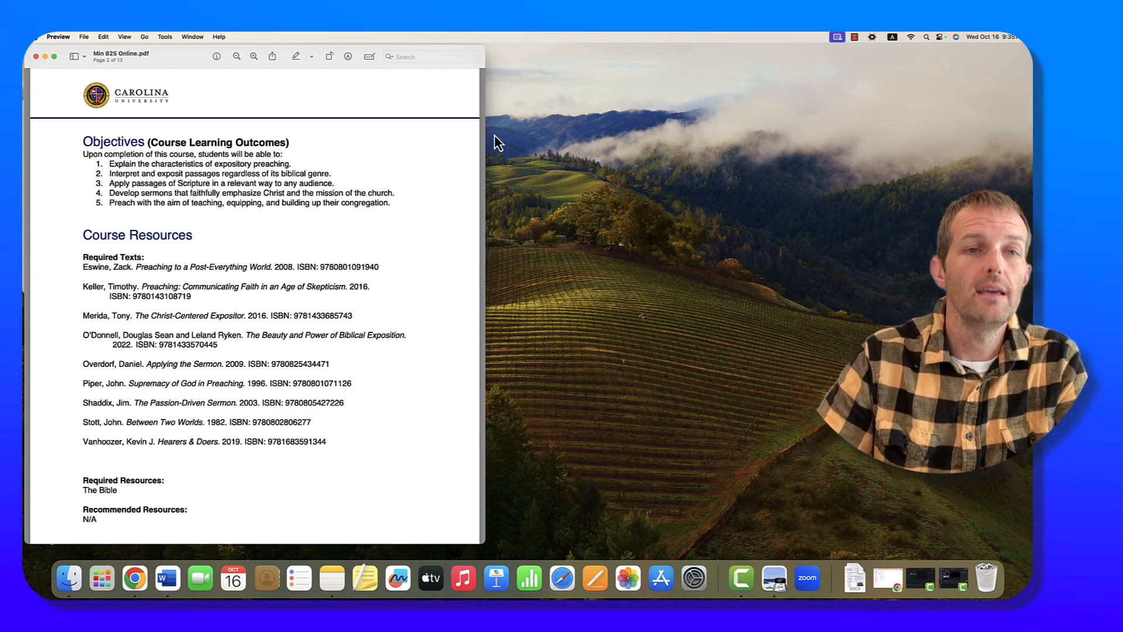
# Scroll to page 3's Course Requirements and Assignments, from discussion posts to sermon manuscripts
pyautogui.scroll(-3)
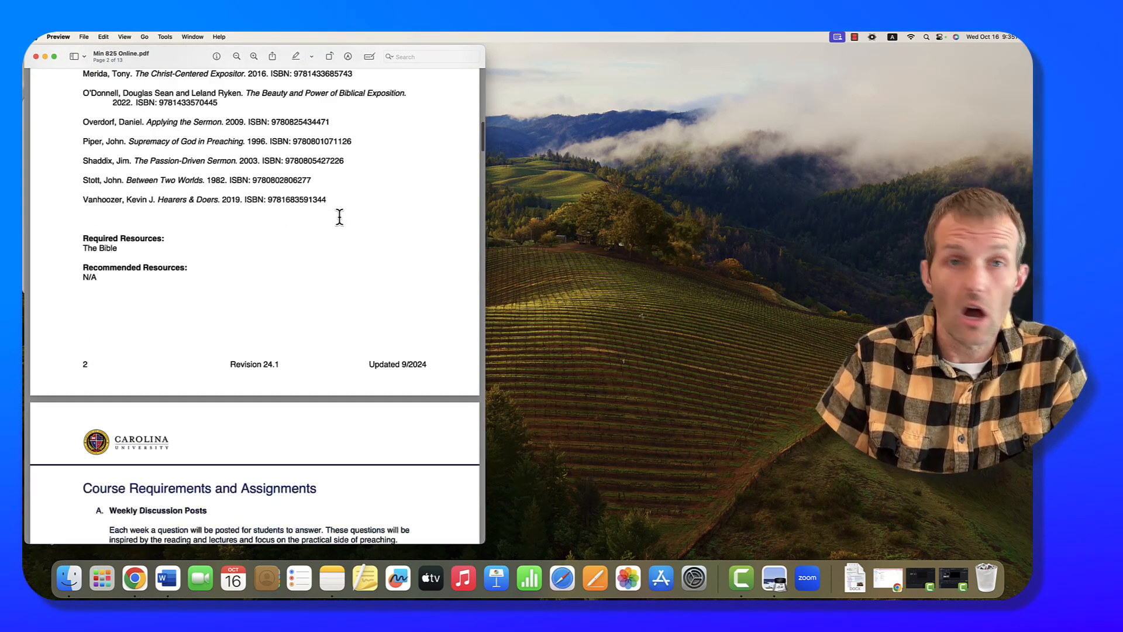
pyautogui.scroll(-3)
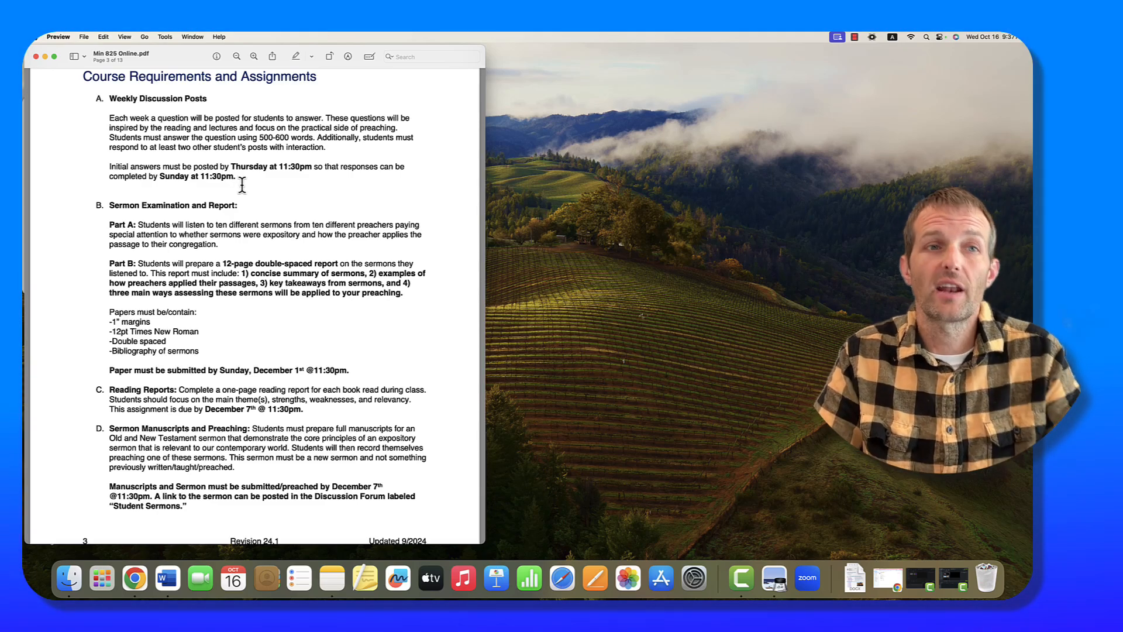
# Scroll to the Reading Reports and Sermon Manuscripts descriptions and the no-exams note
pyautogui.scroll(-3)
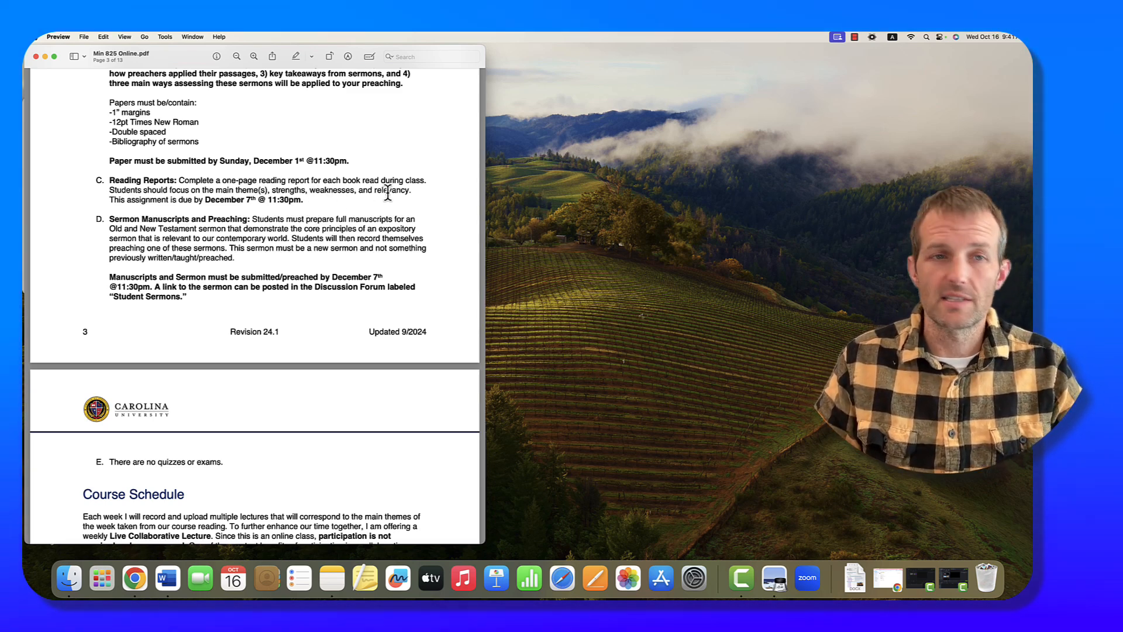
pyautogui.doubleClick(332, 189)
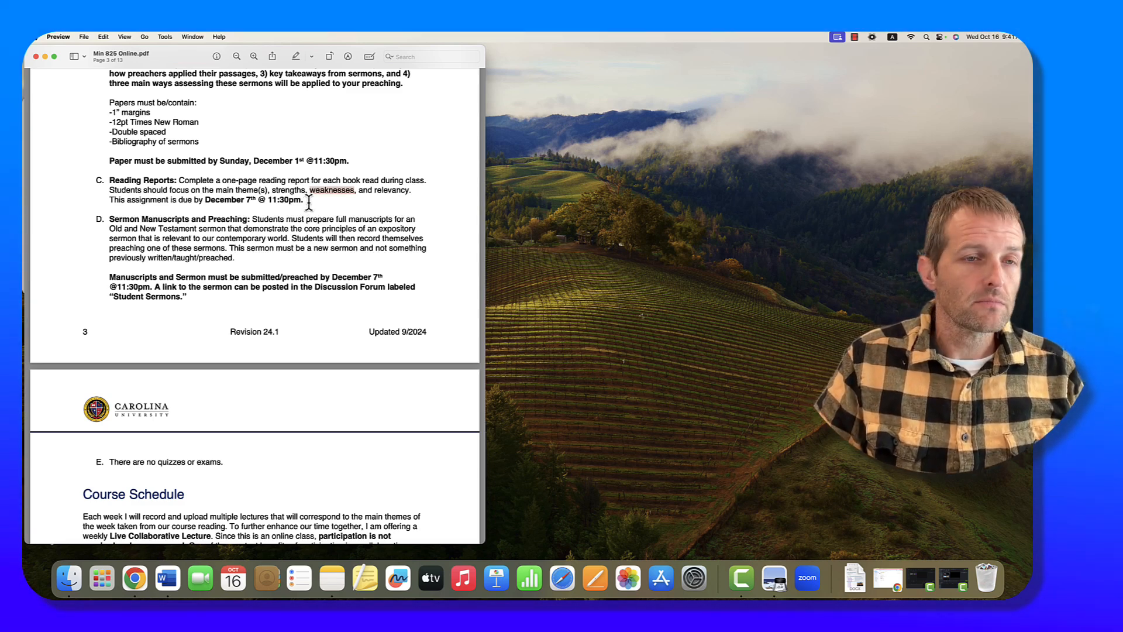
pyautogui.scroll(-3)
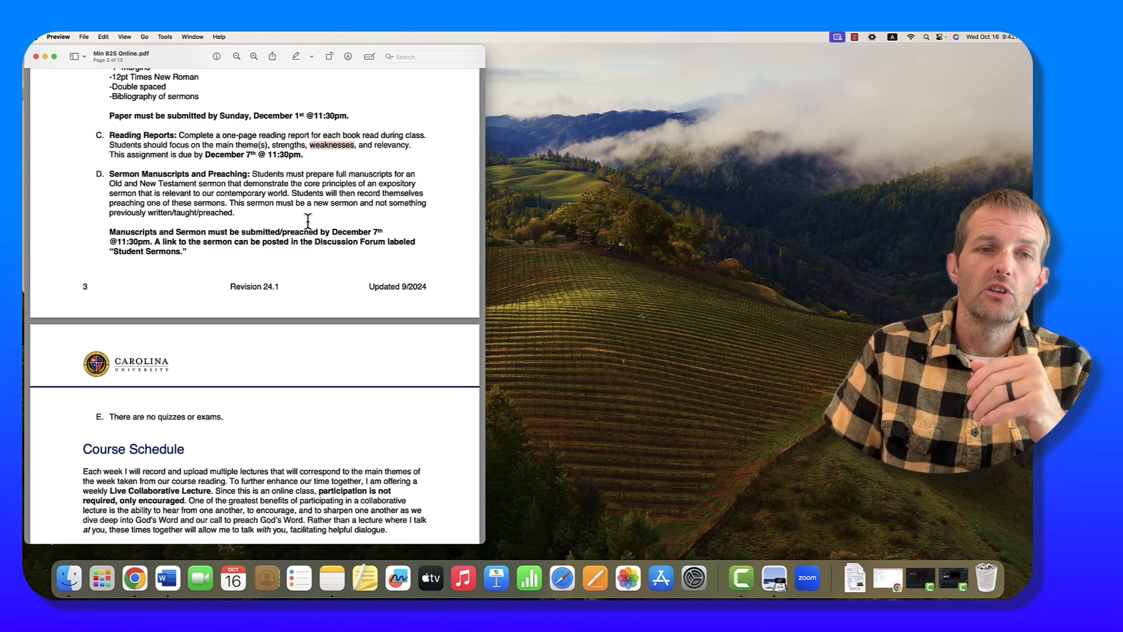
# Select 'Student Sermons' and the previously written sermons phrase, then close Export History
pyautogui.doubleClick(144, 251)
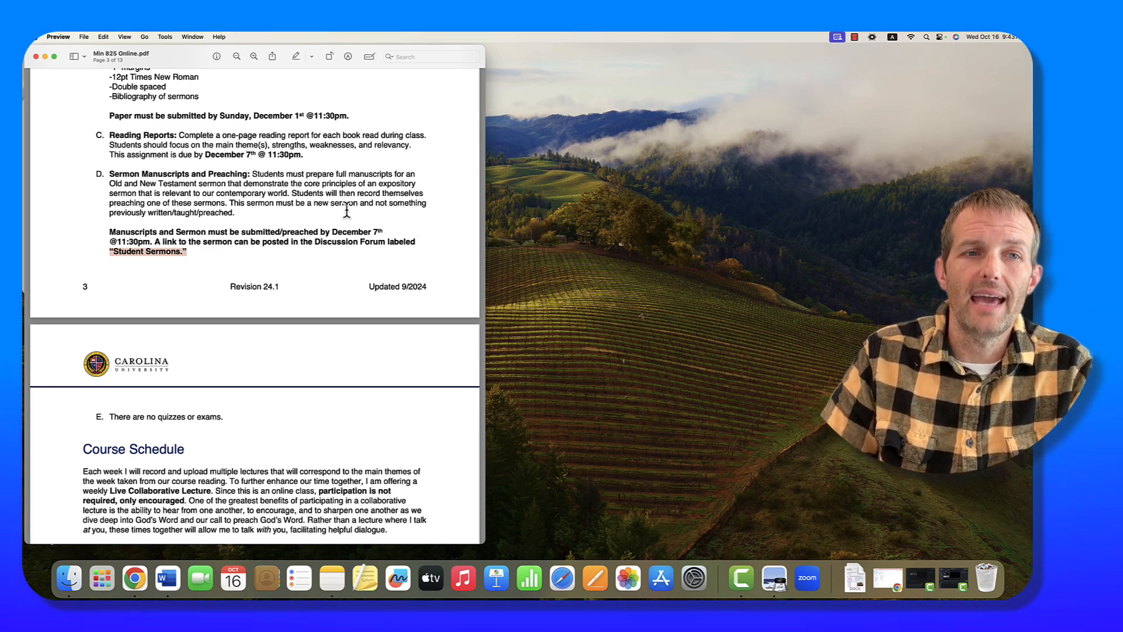
pyautogui.moveTo(312, 203); pyautogui.dragTo(235, 213)
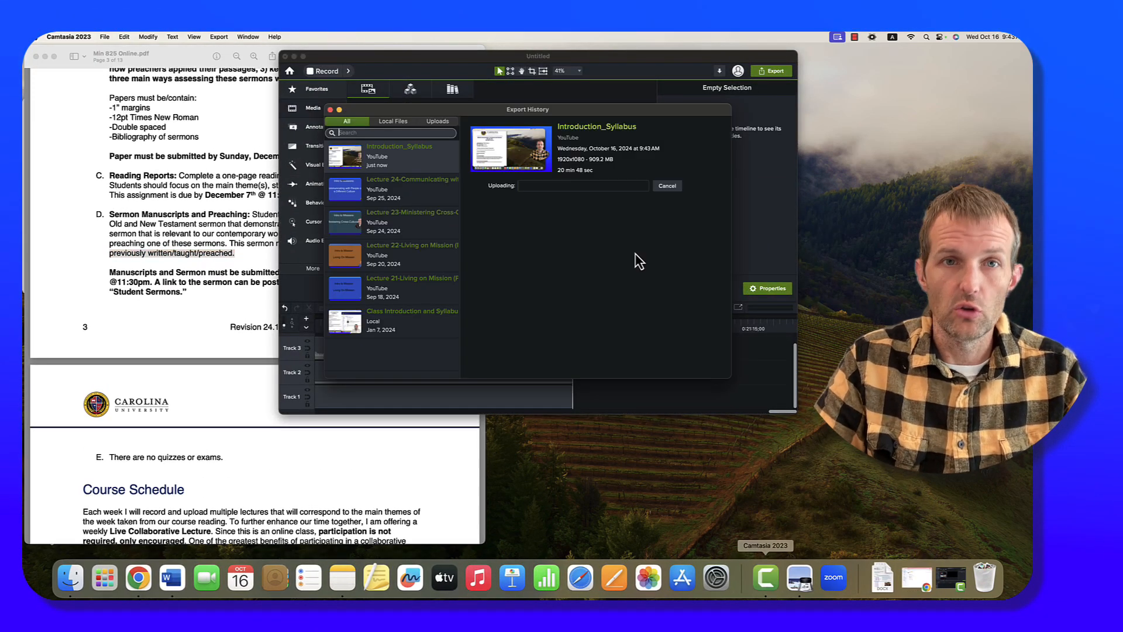
pyautogui.click(329, 108)
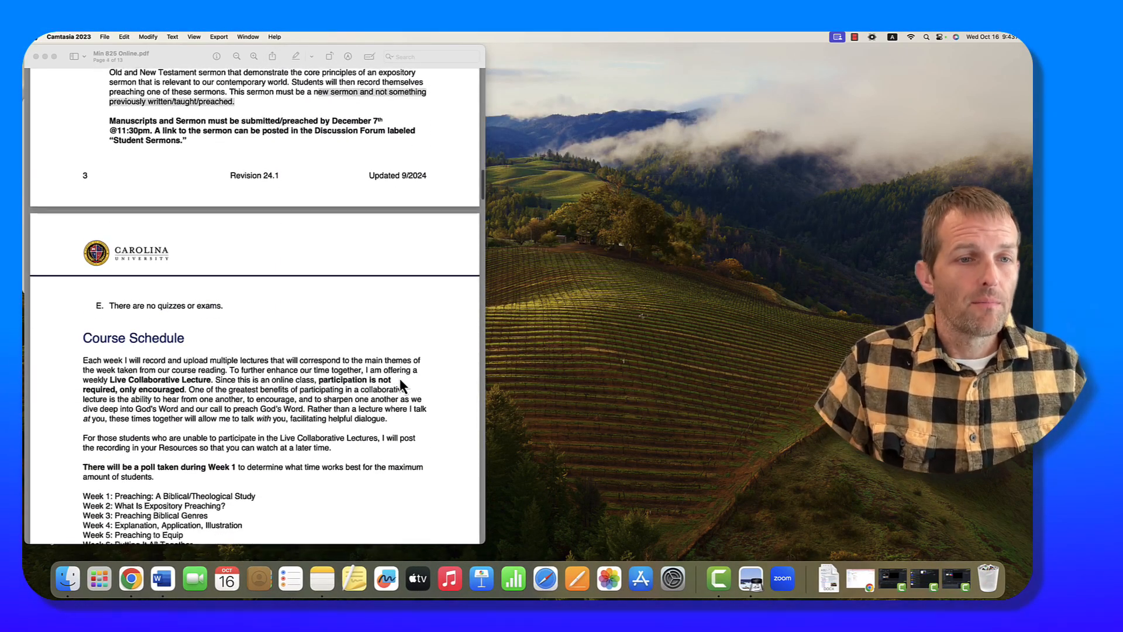
# Scroll to show the seven-week schedule, Course Specific Policies and the AI-use section
pyautogui.scroll(-3)
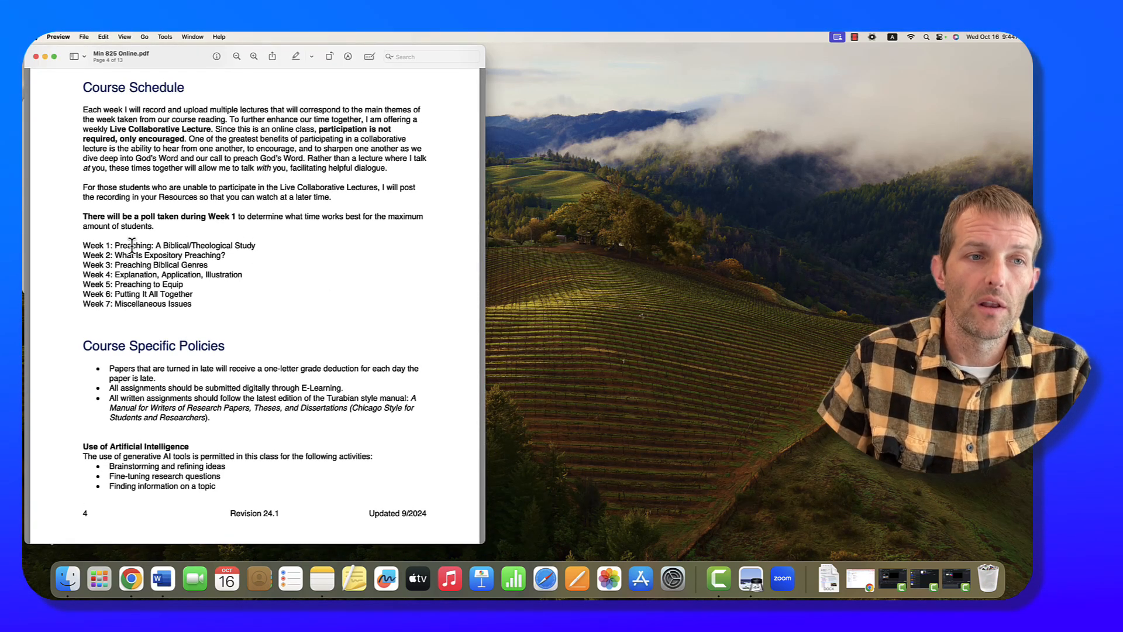
# Scroll to the Grading Scale and double-click the A- score range
pyautogui.doubleClick(168, 245)
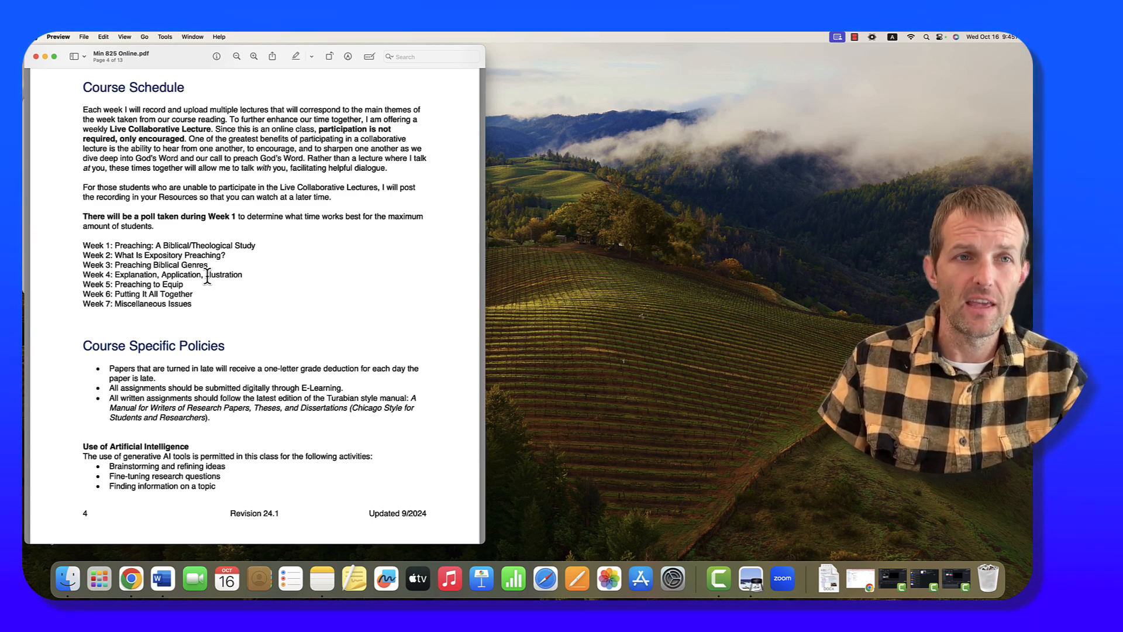
pyautogui.moveTo(243, 236)
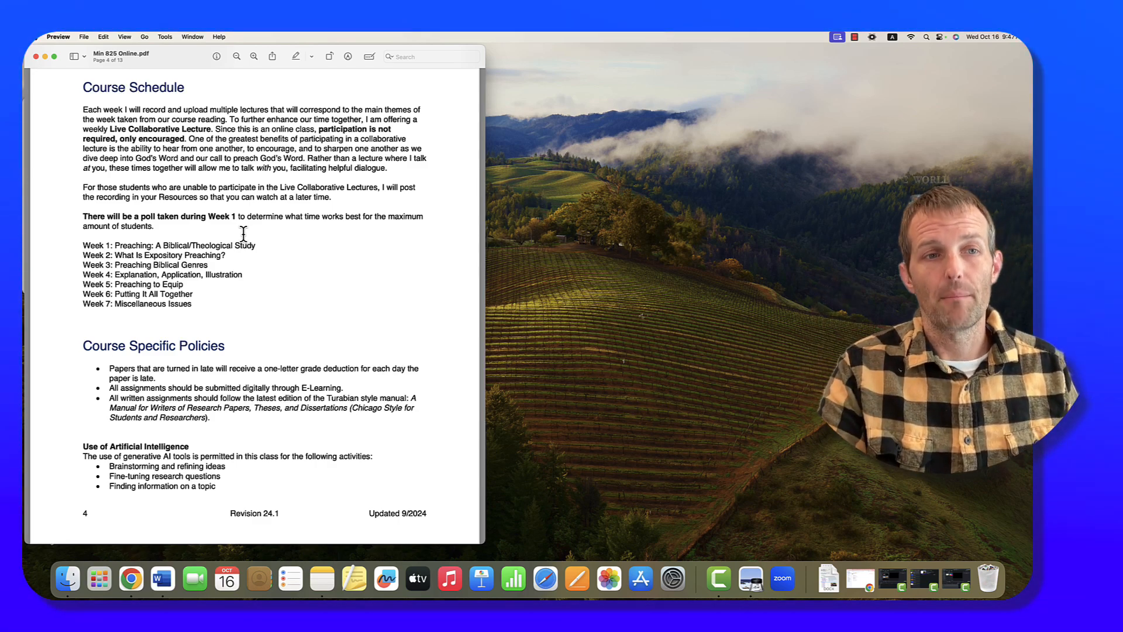
pyautogui.moveTo(282, 259)
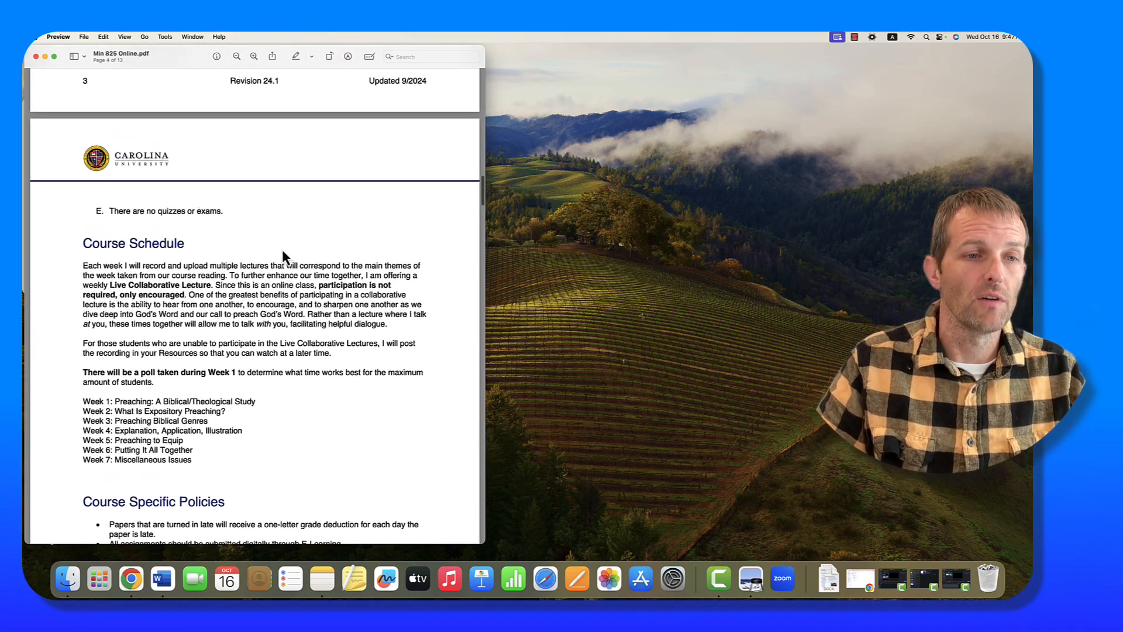
pyautogui.scroll(-3)
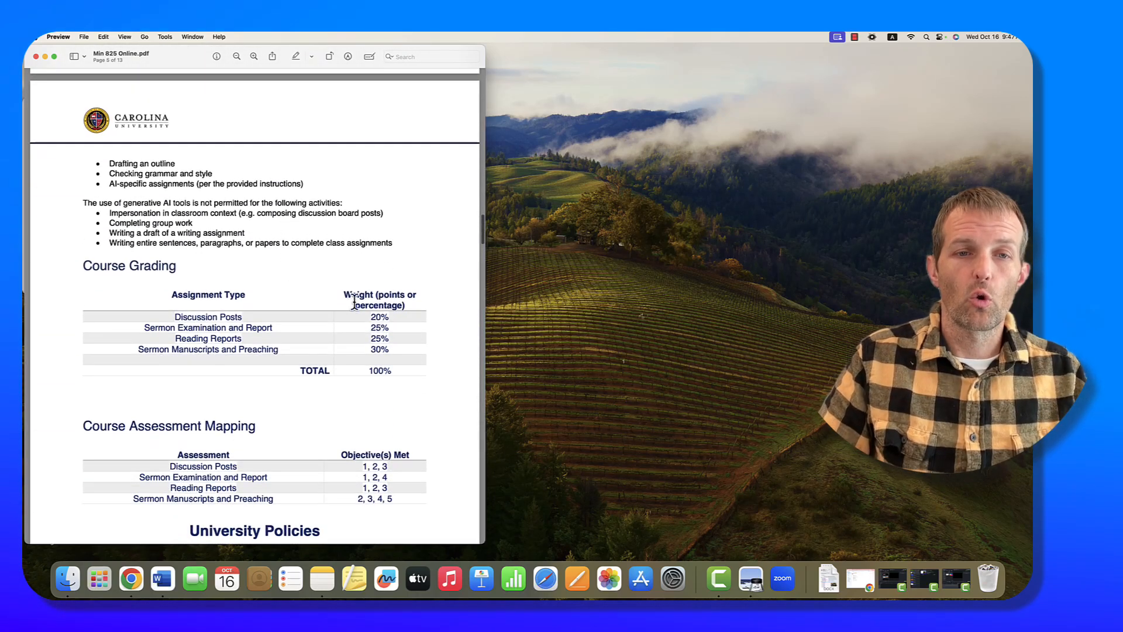
pyautogui.scroll(-3)
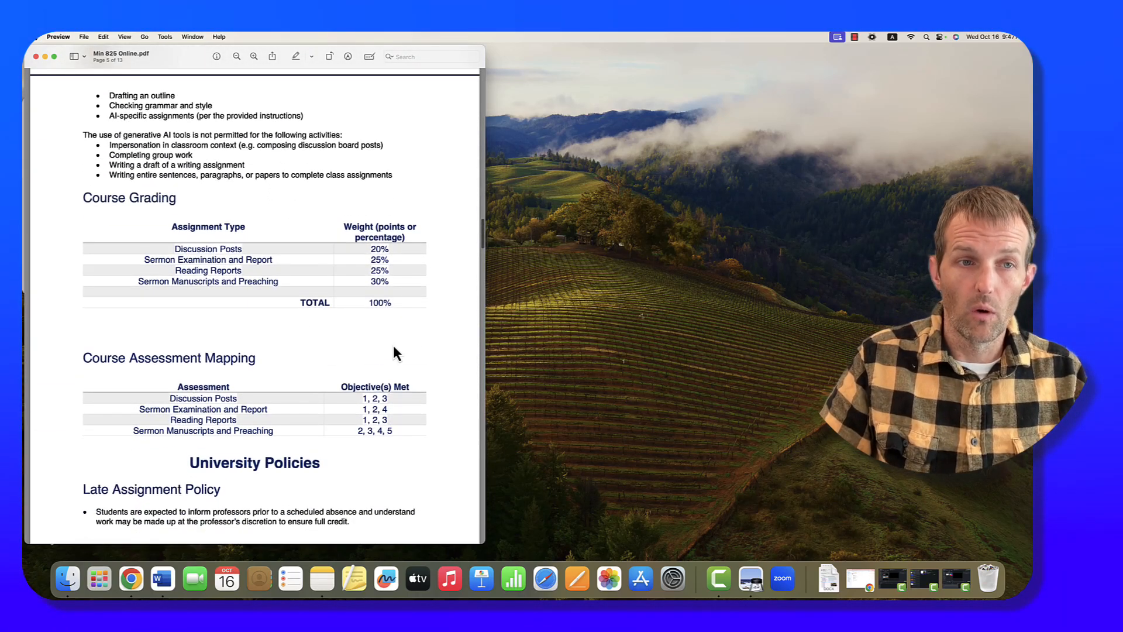
pyautogui.scroll(-3)
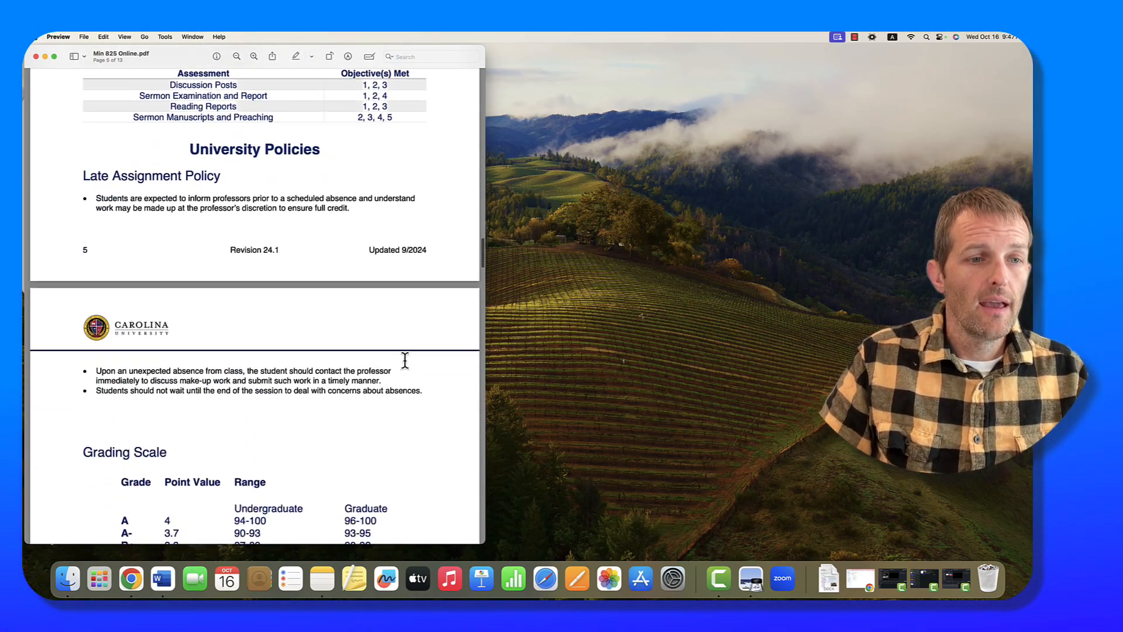
pyautogui.scroll(-3)
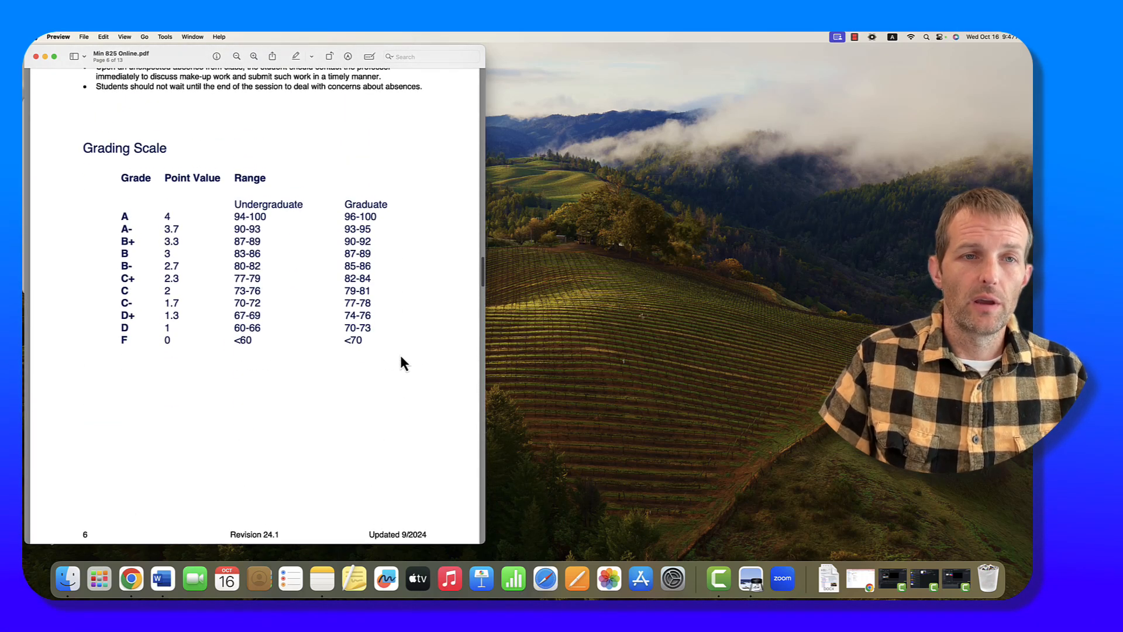
pyautogui.doubleClick(360, 217)
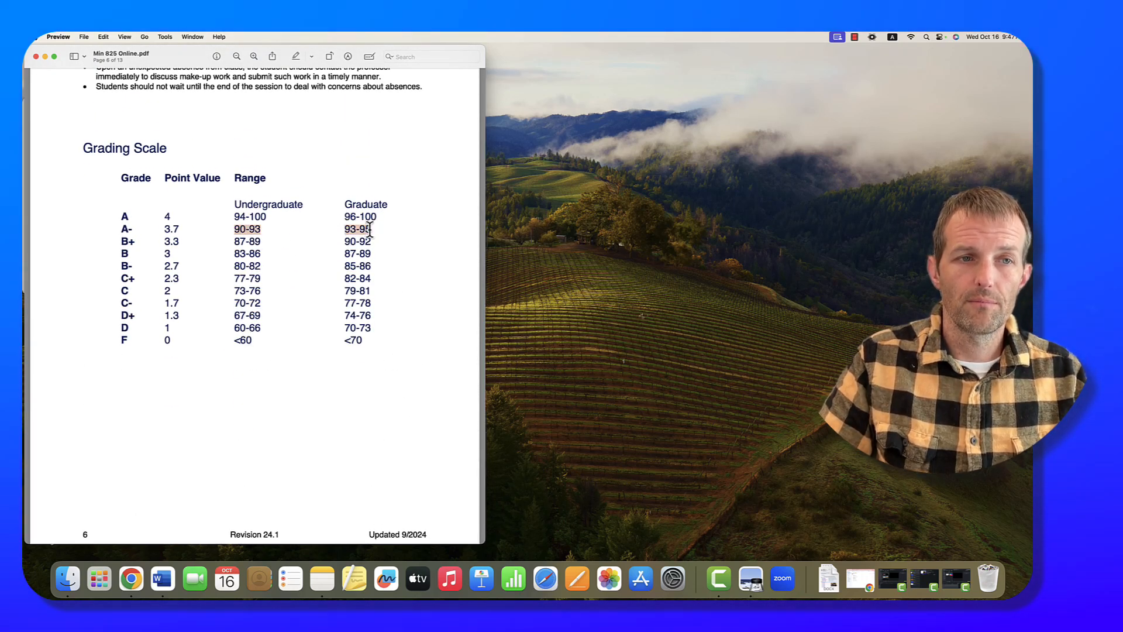
# Scroll past etiquette, complaints and university policies to the bibliography on page 11
pyautogui.scroll(-3)
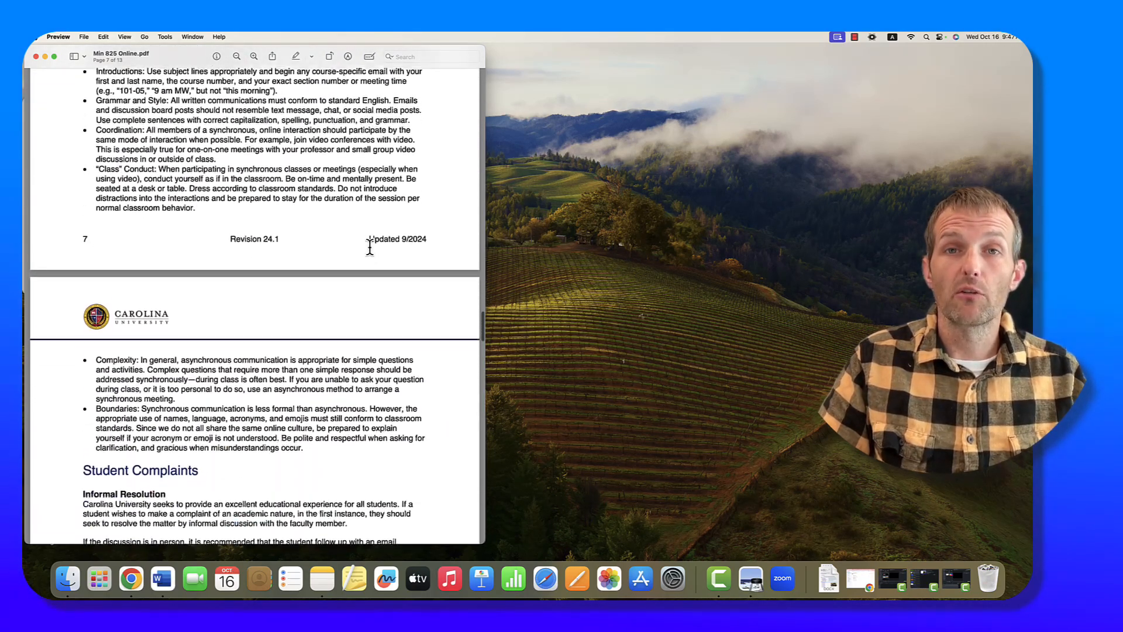
pyautogui.scroll(-3)
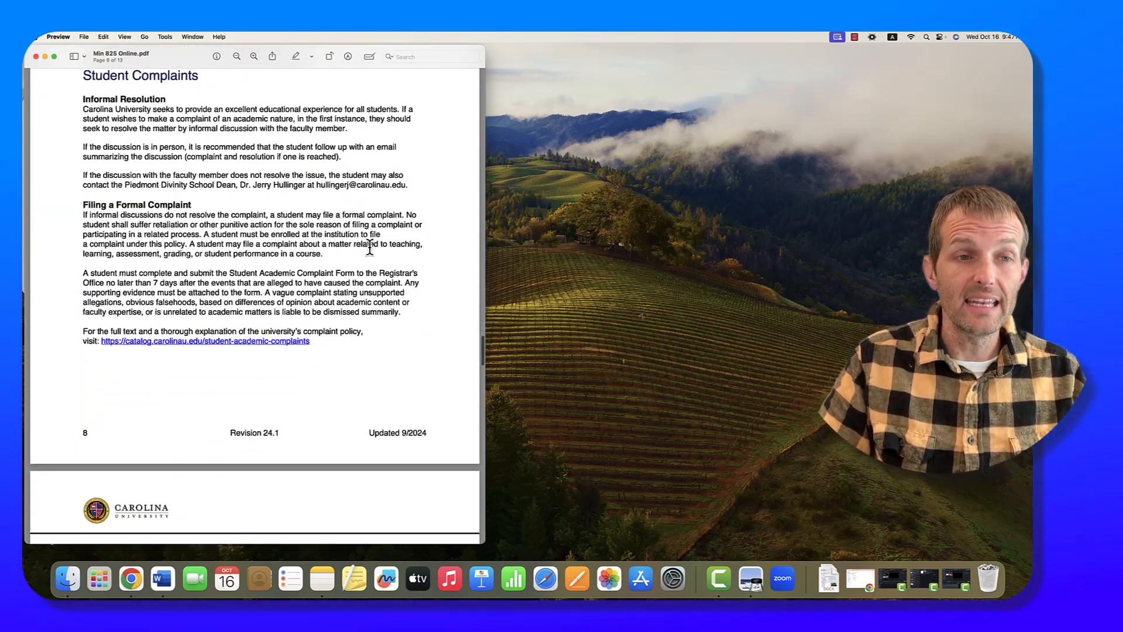
pyautogui.scroll(-3)
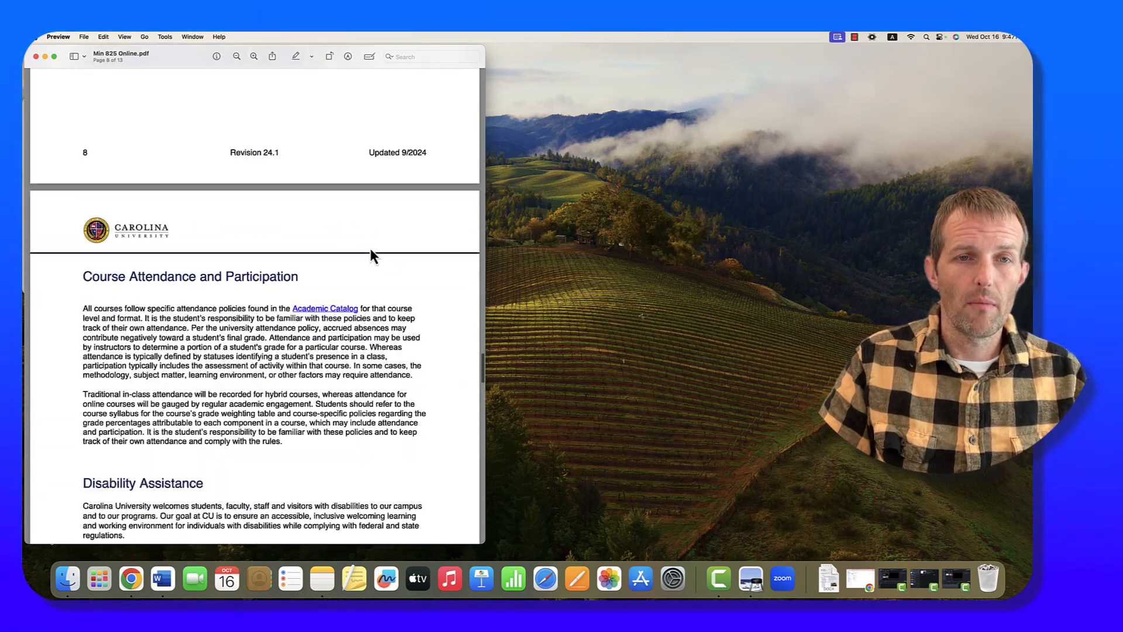
pyautogui.scroll(-3)
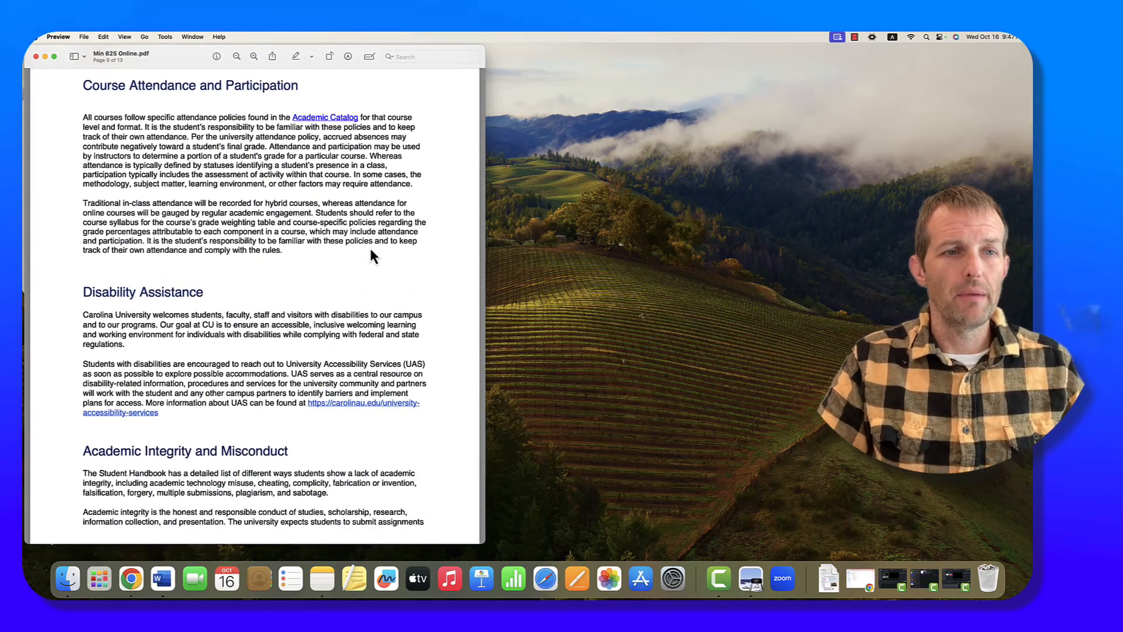
pyautogui.scroll(-3)
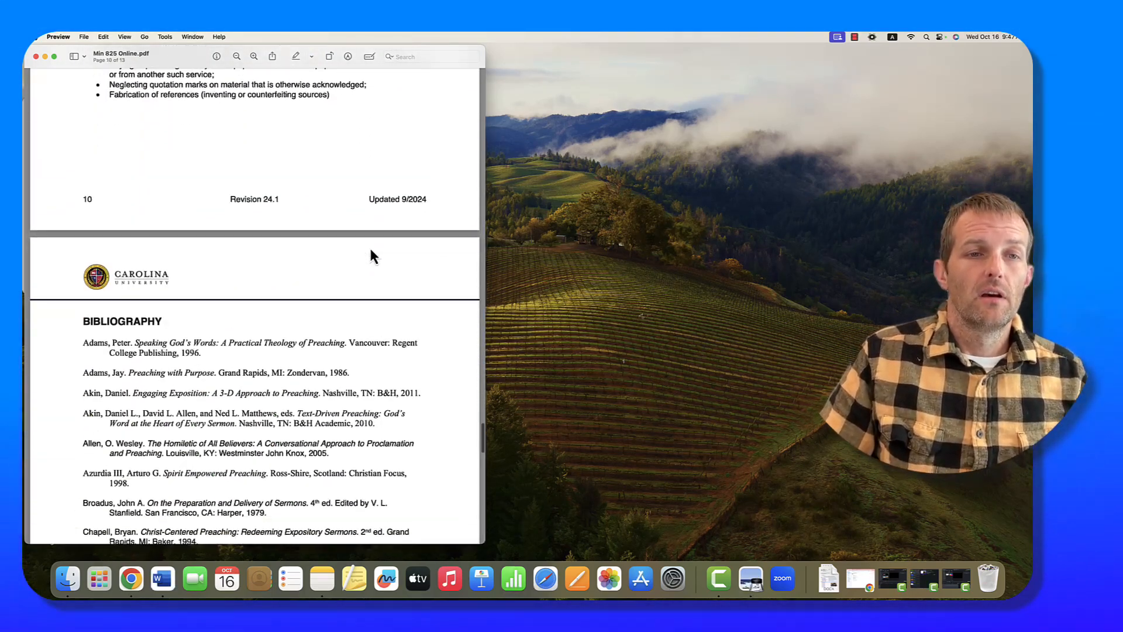